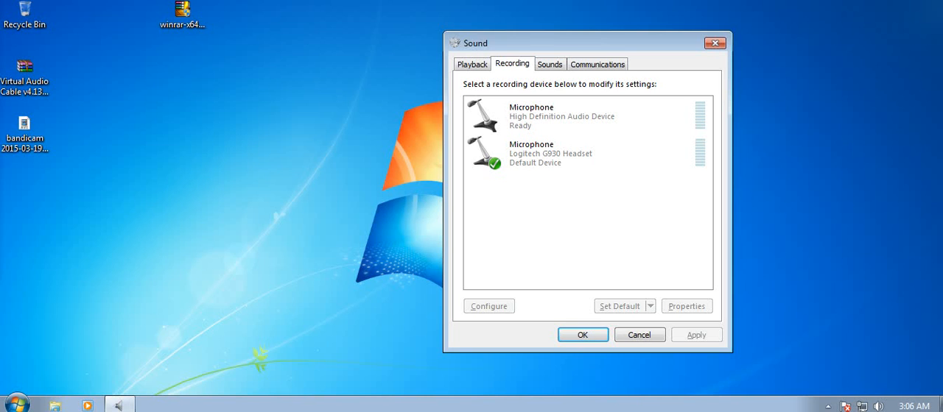
Select the Virtual Audio Cable archive on the desktop after reviewing the two recording microphones
left_click(25, 135)
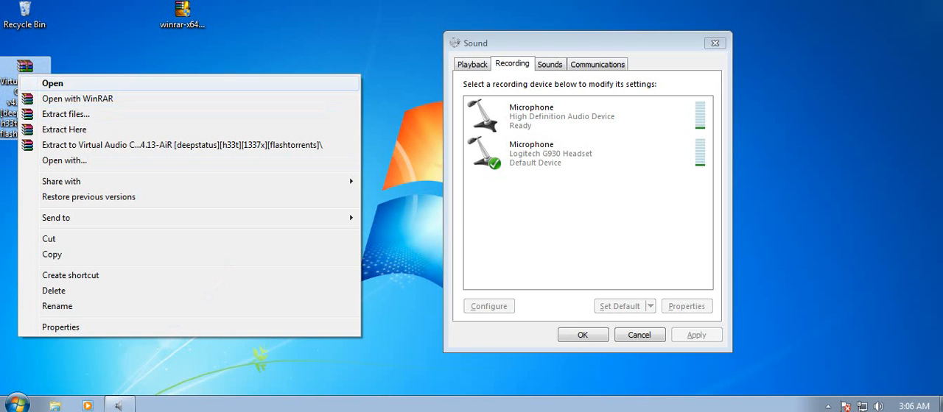
Extract the Virtual Audio Cable archive to its own folder and select the setup application
left_click(53, 82)
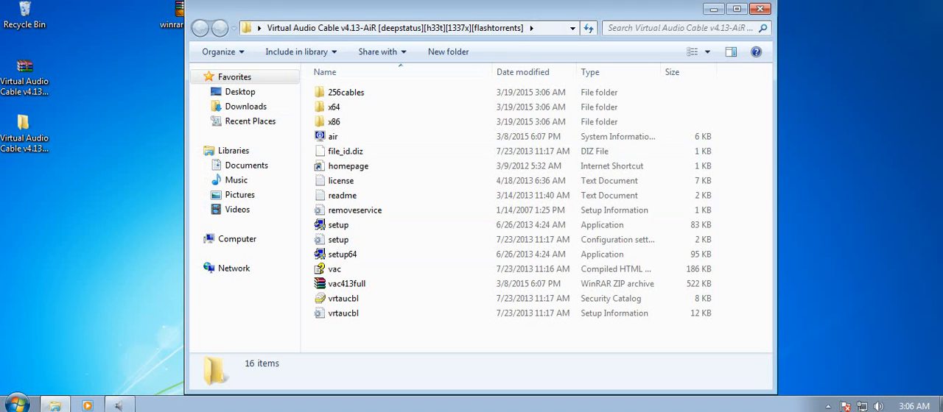
left_click(334, 107)
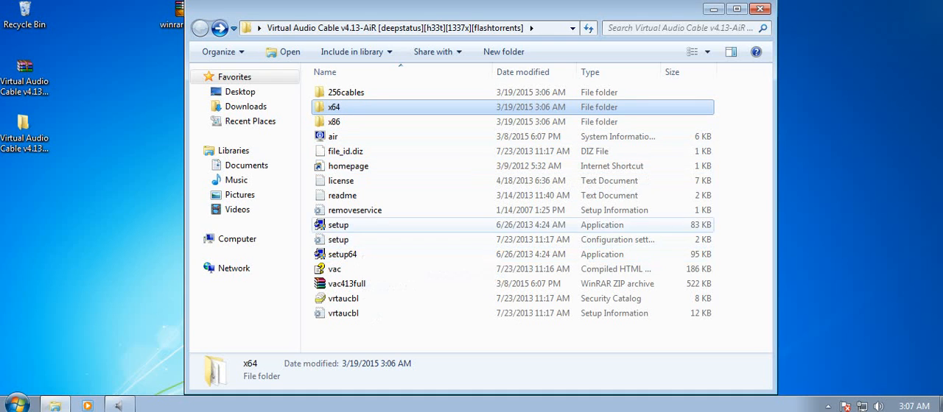
left_click(338, 225)
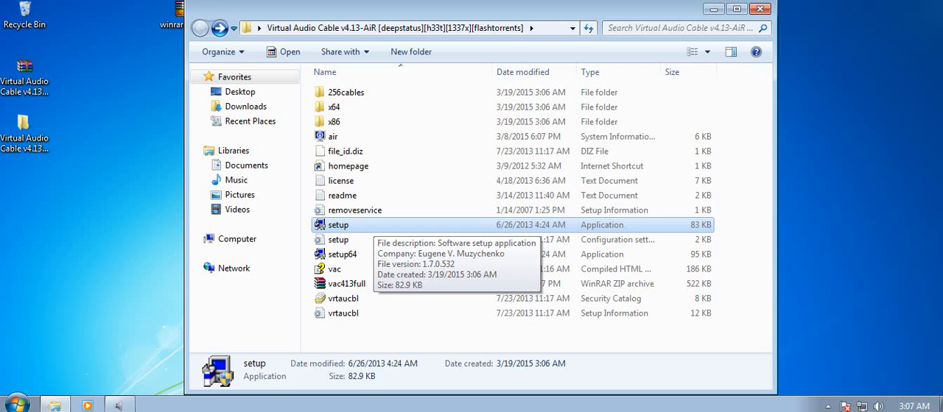
Install Virtual Audio Cable 4.13 to the default folder, accepting the license and always trusting its driver publisher
double_click(336, 225)
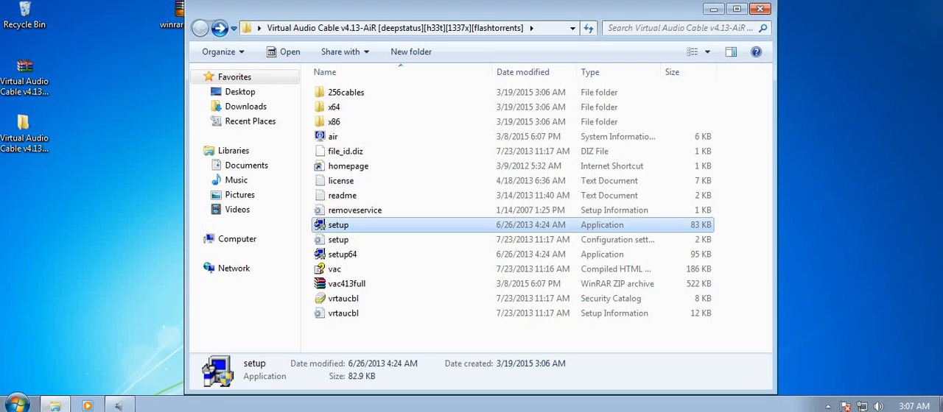
double_click(337, 225)
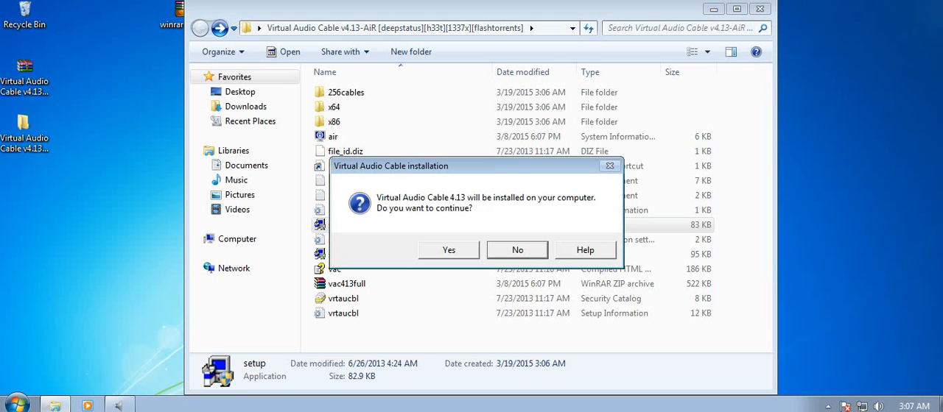
left_click(448, 250)
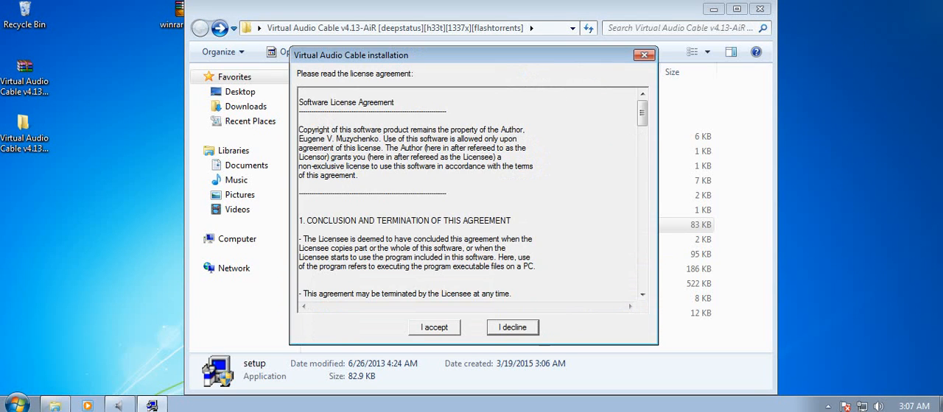
left_click(434, 327)
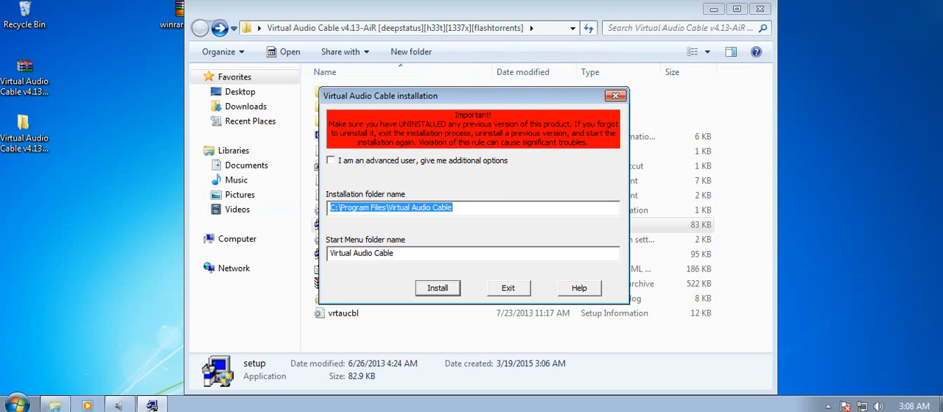
left_click(437, 288)
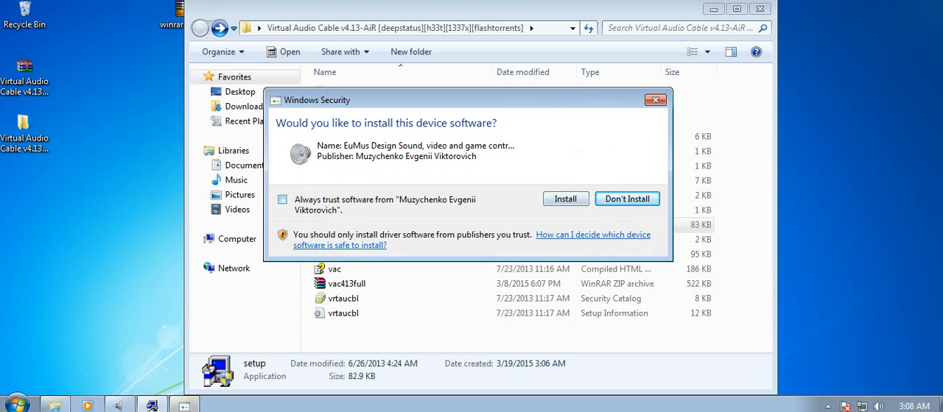
left_click(282, 200)
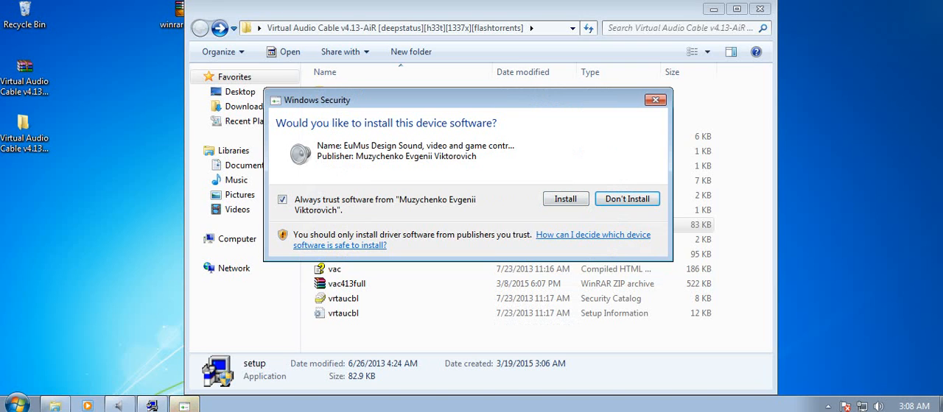
left_click(565, 198)
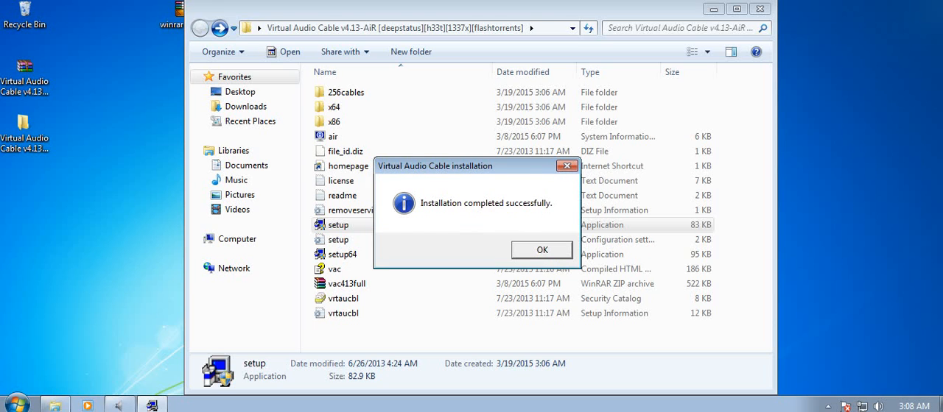
Dismiss the completion message and open Virtual Audio Cable under Program Files in a new window
left_click(541, 249)
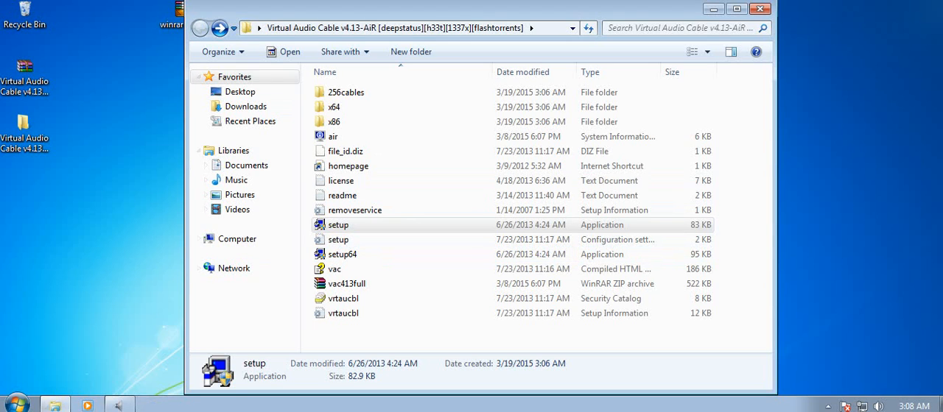
left_click(16, 404)
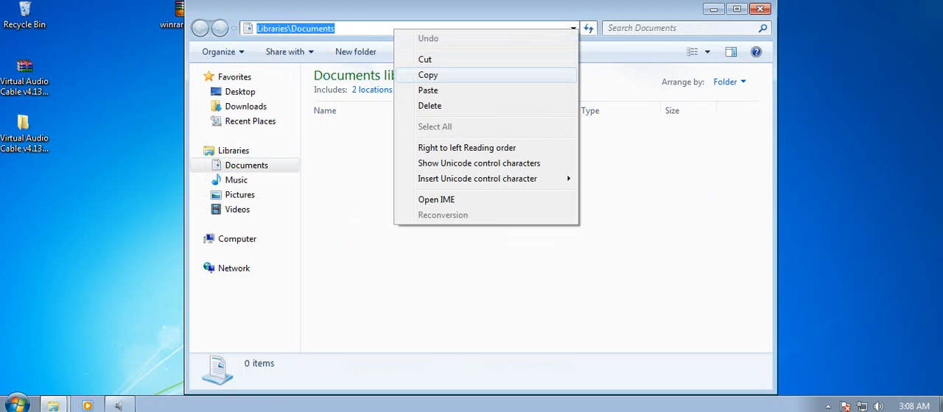
mouse_move(428, 90)
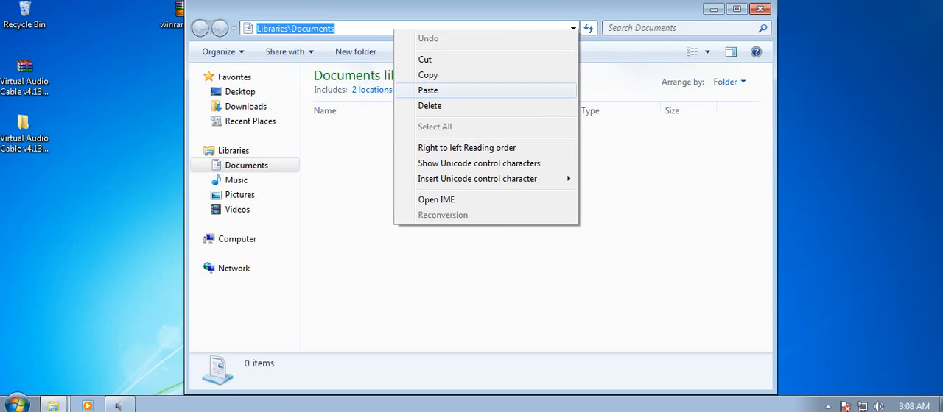
left_click(428, 90)
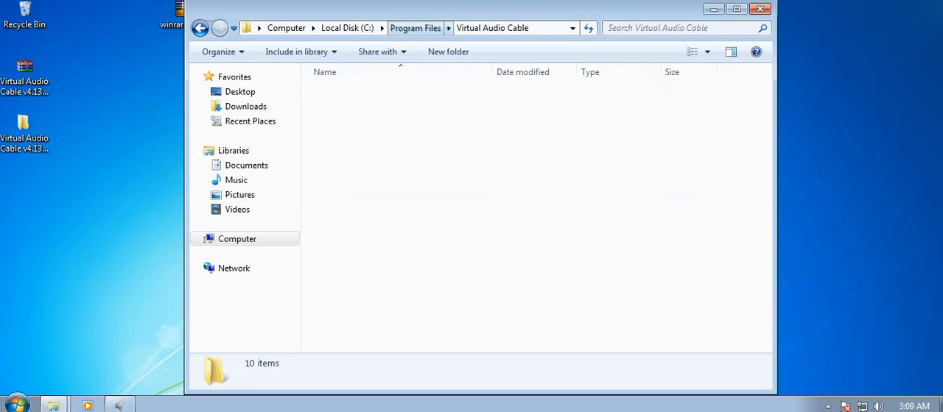
left_click(414, 27)
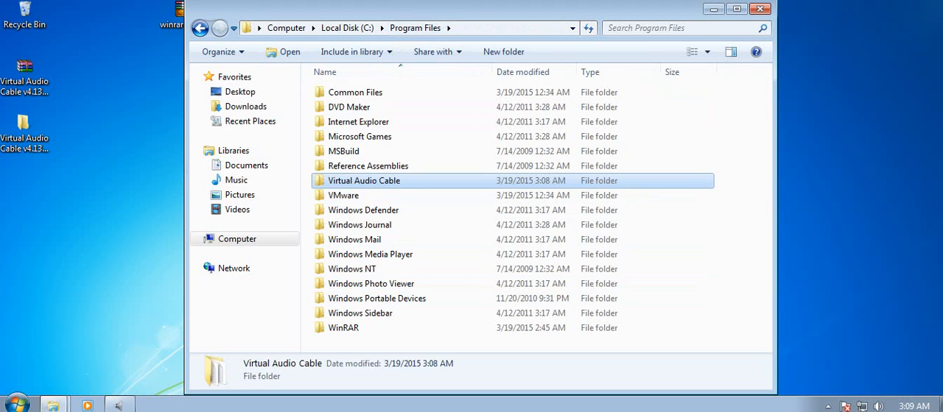
double_click(363, 180)
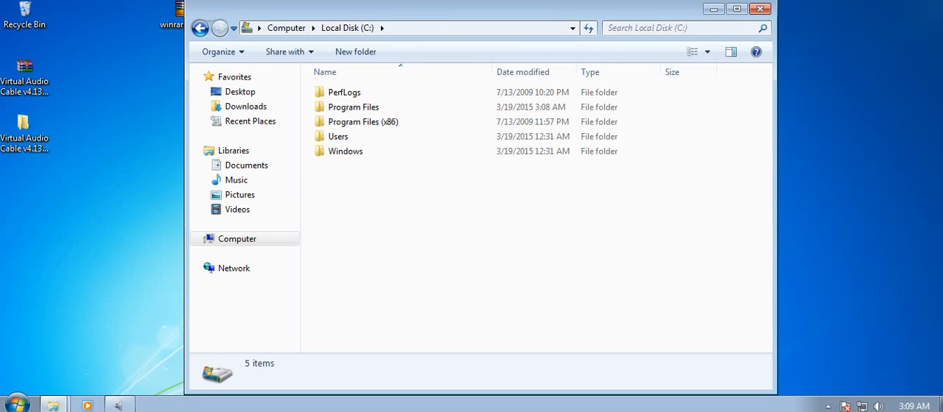
Browse Program Files again and open the installed Virtual Audio Cable folder
left_click(353, 107)
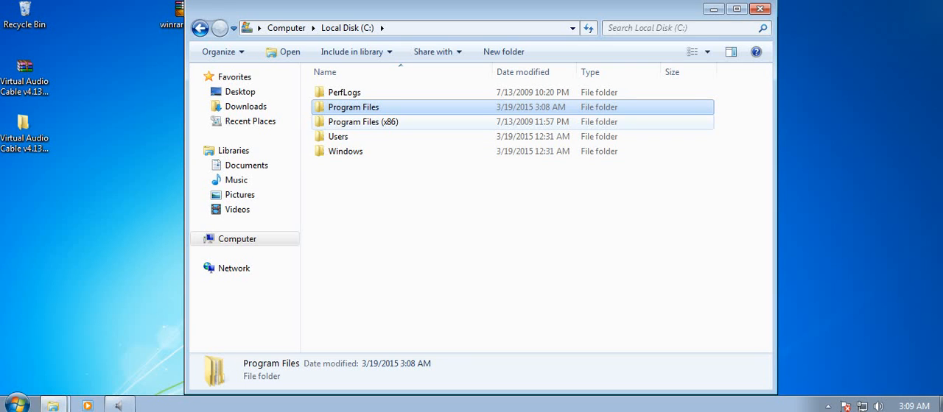
left_click(361, 122)
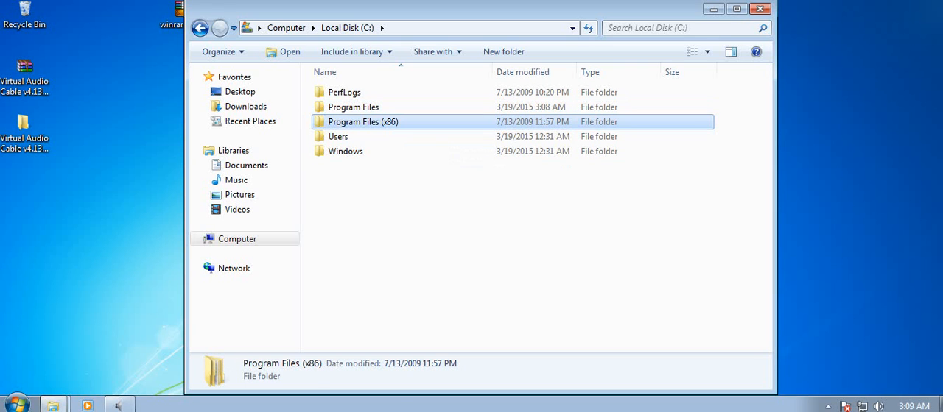
double_click(353, 107)
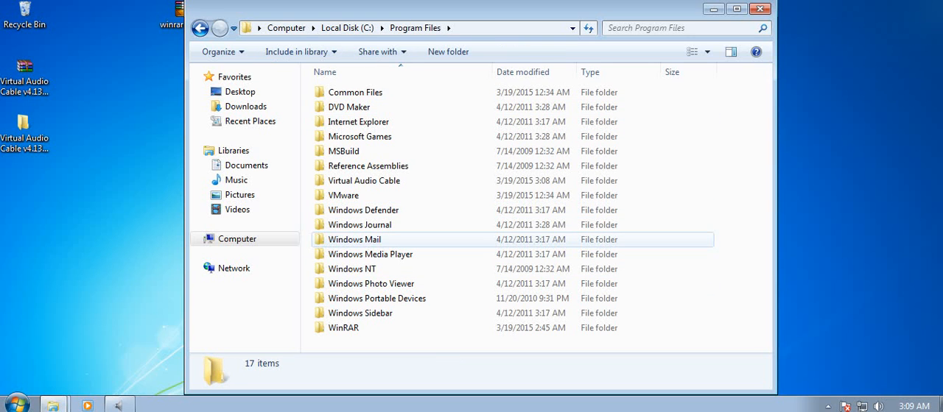
left_click(363, 181)
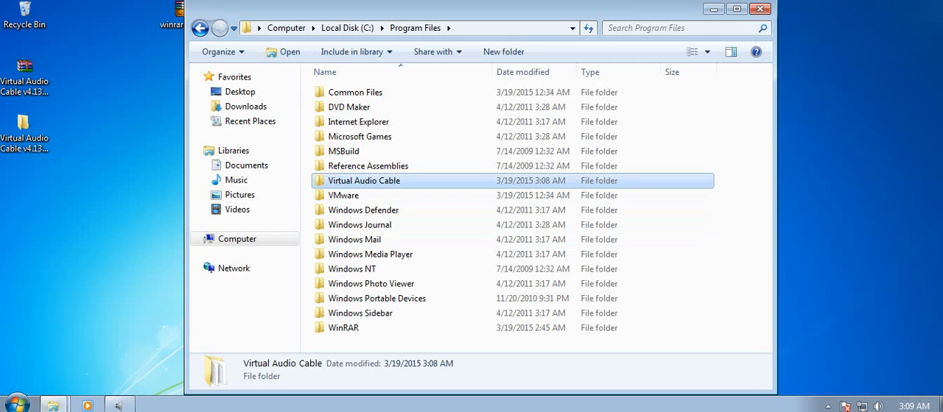
double_click(365, 181)
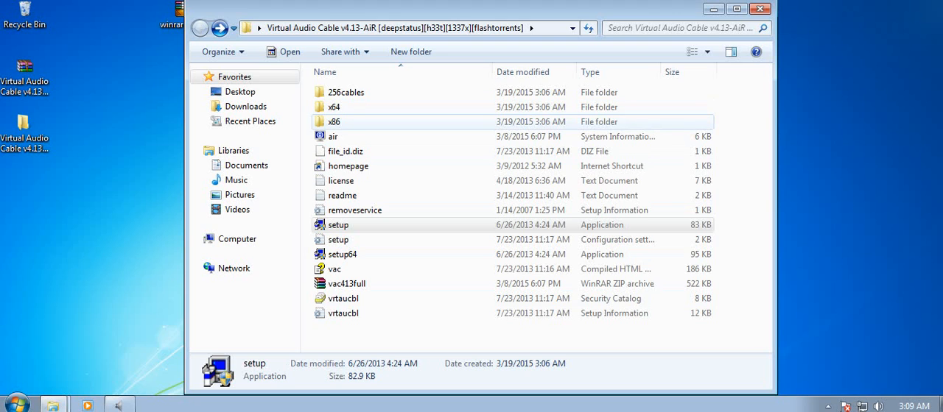
Copy the x64 files into the installed folder, replacing audiorepeater.exe and audiorepeater_ks.exe with admin permission
left_click(335, 121)
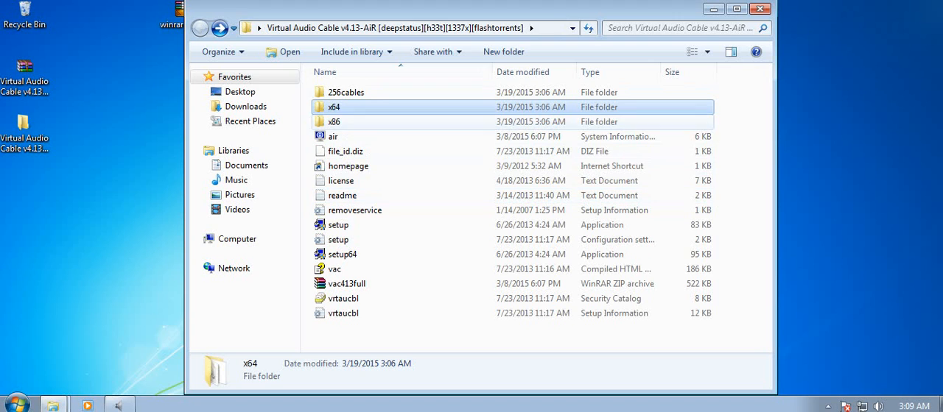
mouse_move(332, 106)
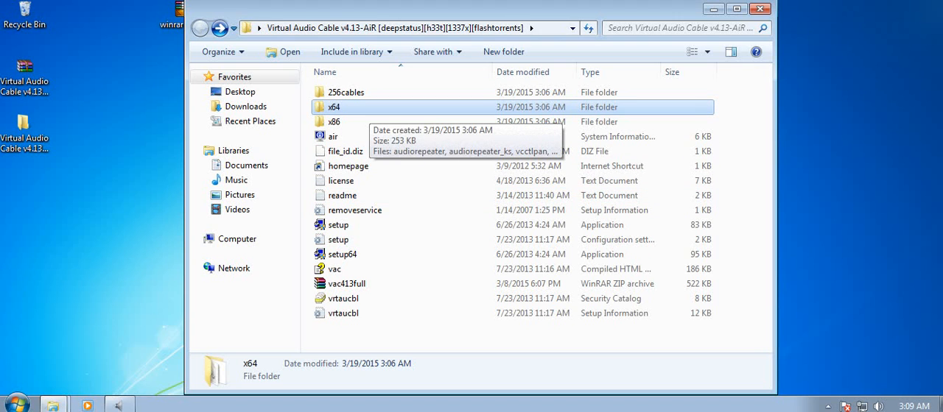
double_click(333, 107)
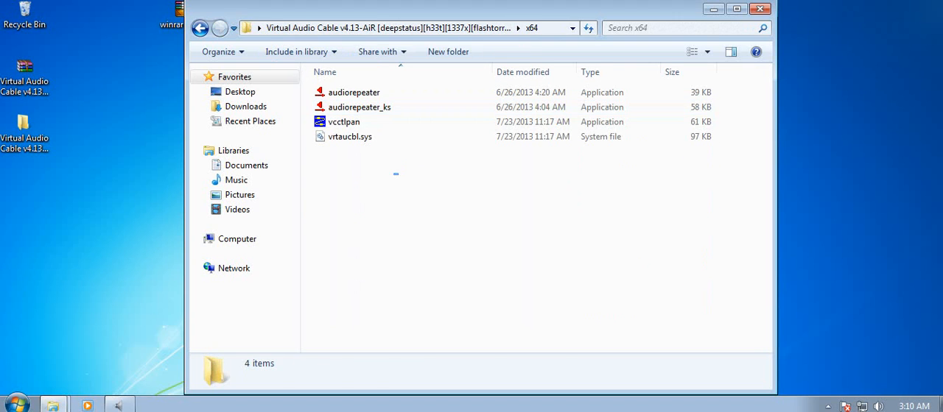
right_click(354, 106)
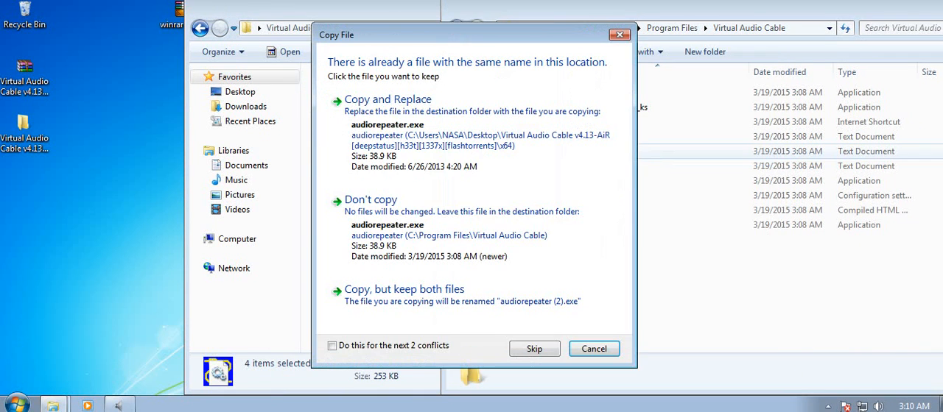
left_click(389, 99)
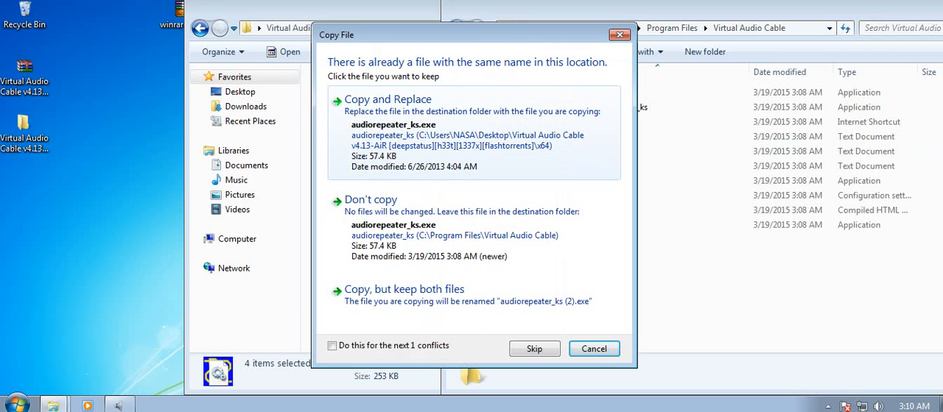
left_click(387, 99)
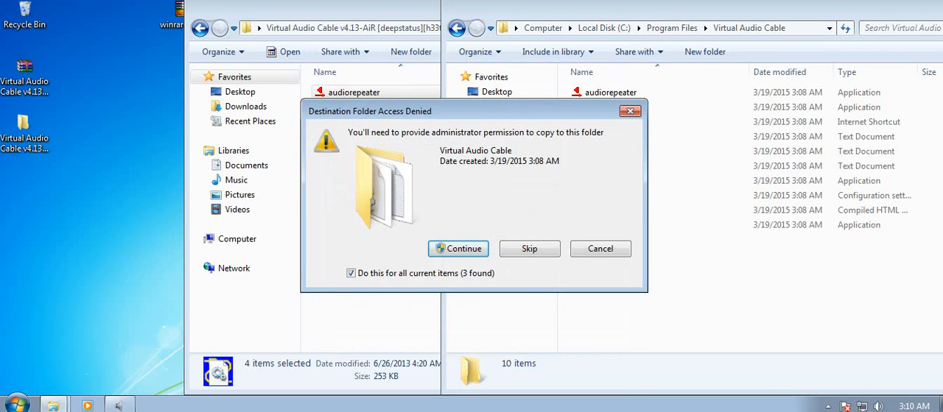
left_click(457, 248)
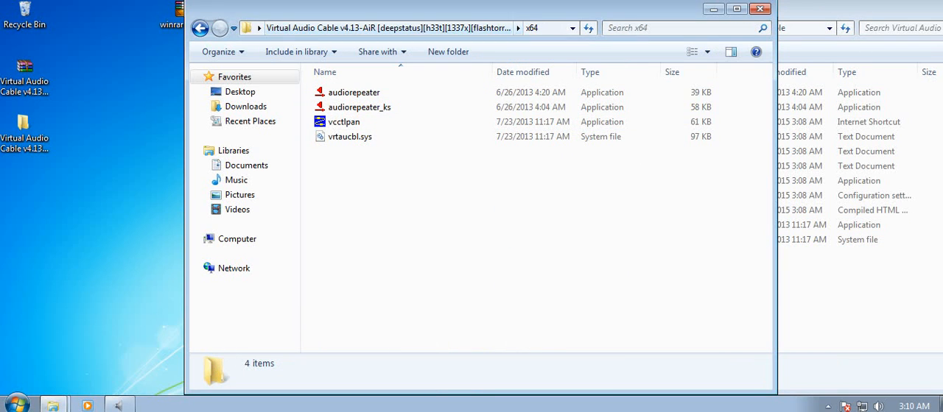
left_click(200, 28)
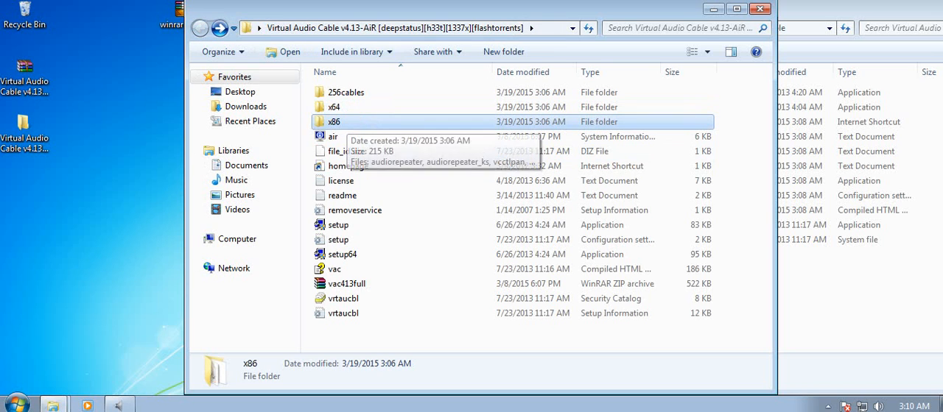
Launch and close Audio Repeater 1.51 from the installed folder, then select vcctlpan
double_click(334, 121)
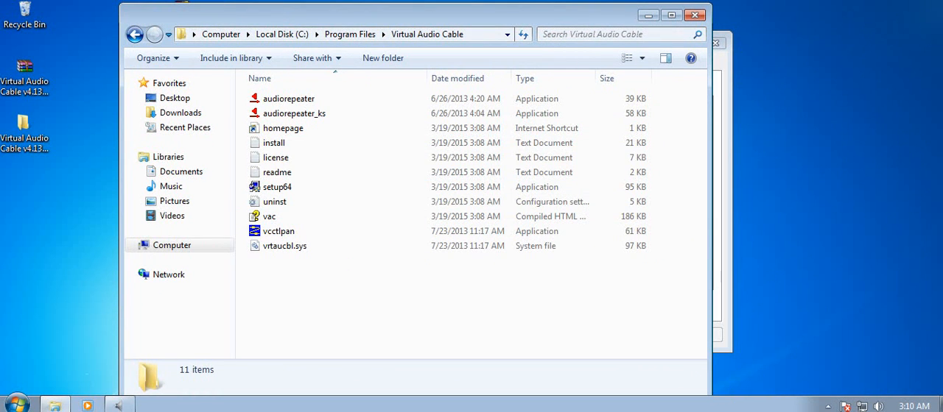
left_click(294, 112)
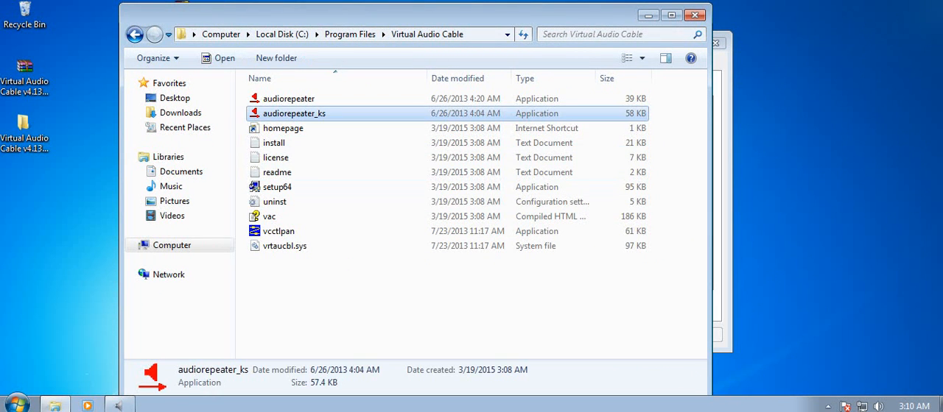
double_click(294, 113)
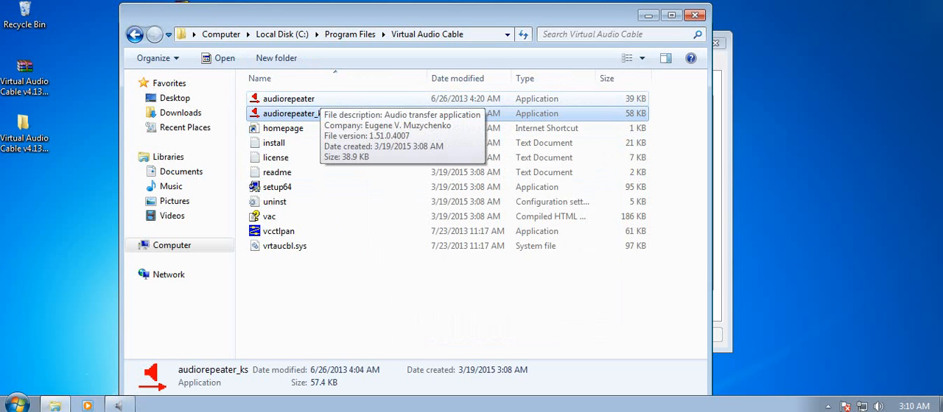
double_click(288, 98)
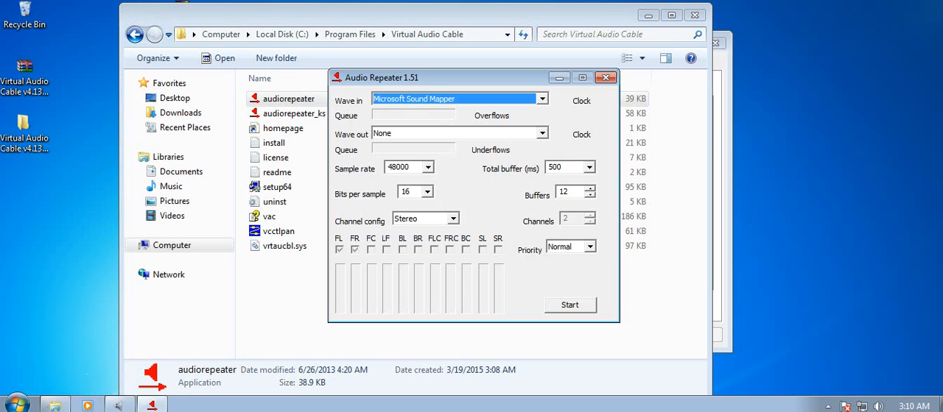
left_click(605, 77)
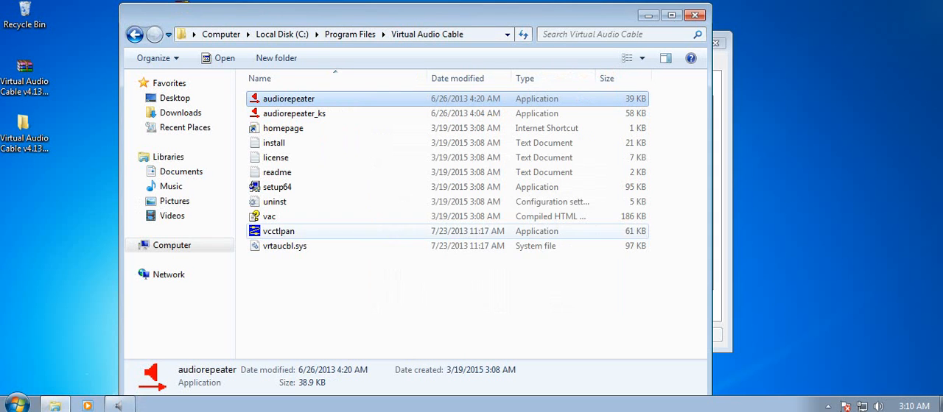
left_click(278, 231)
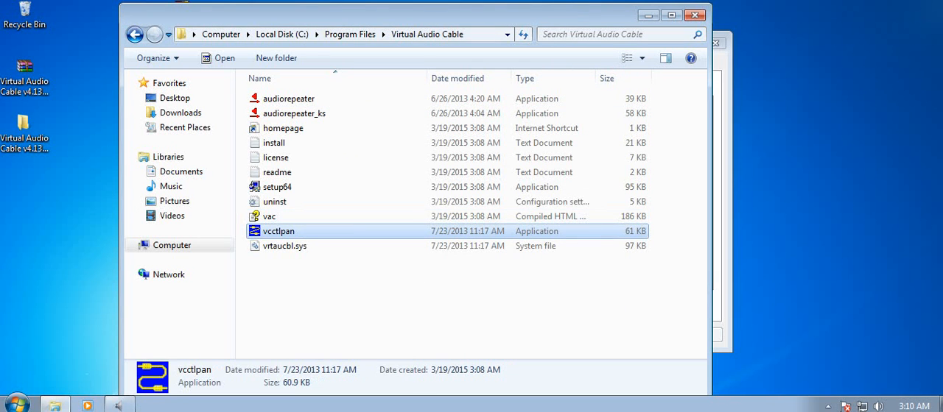
Attempt twice to set 3 cables, dismissing the device-in-use error each time
double_click(278, 231)
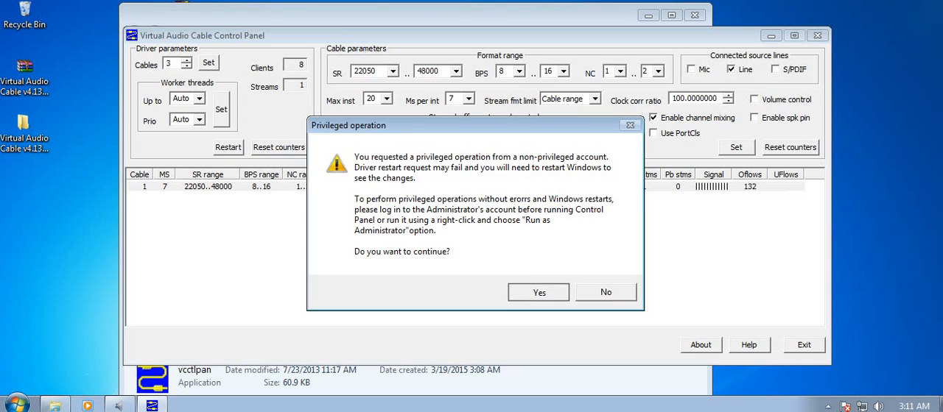
left_click(538, 292)
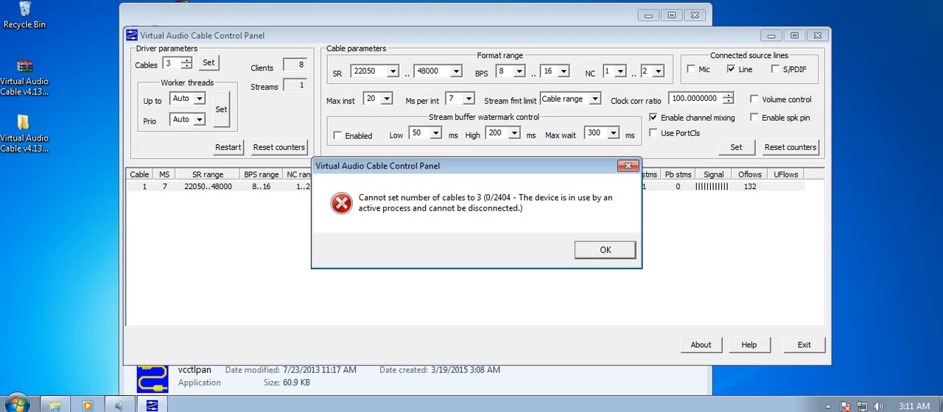
left_click(605, 249)
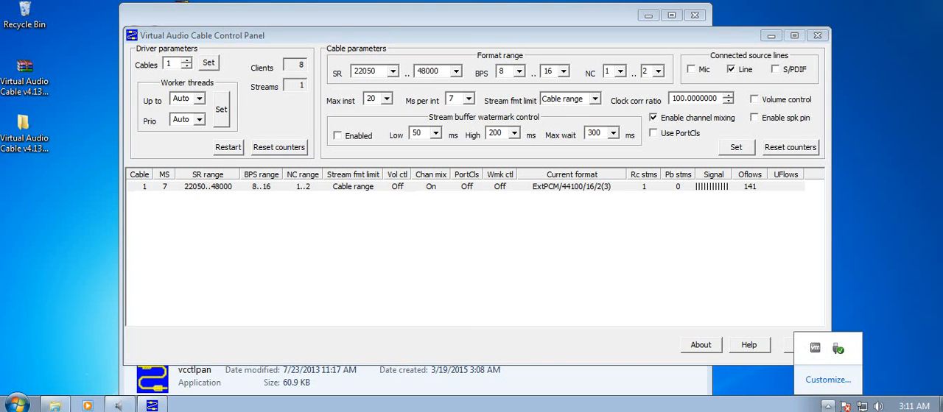
left_click(208, 62)
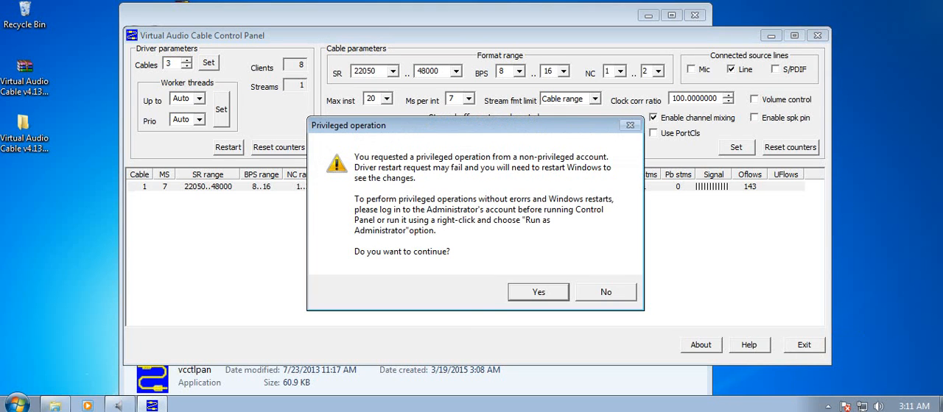
left_click(538, 292)
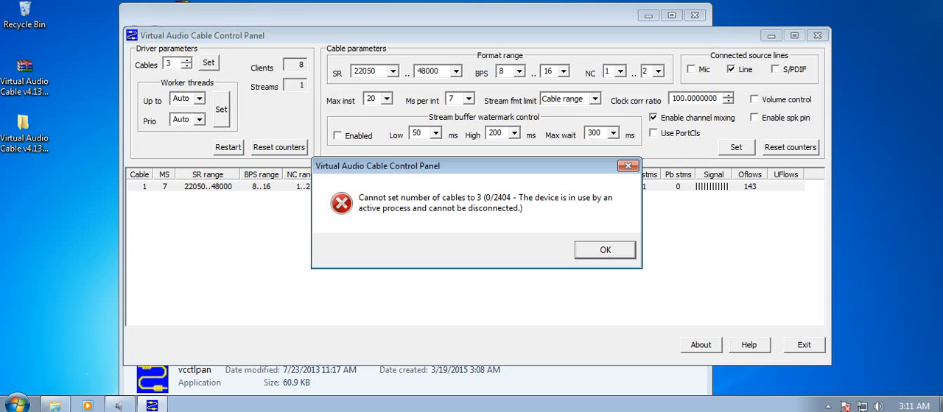
left_click(605, 250)
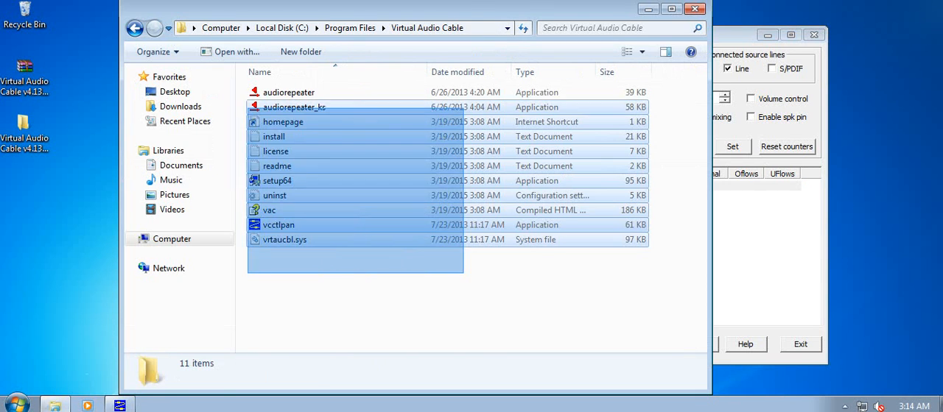
Reopen vcctlpan, raise Cables to 3 with the spinner and apply it
left_click(278, 225)
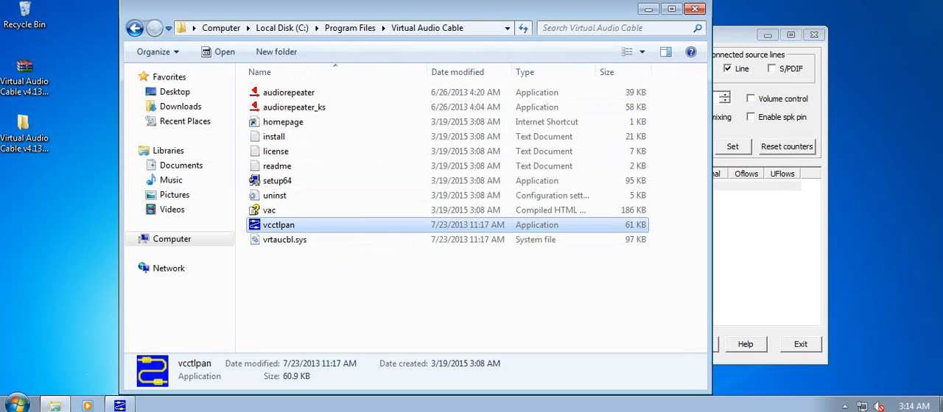
double_click(278, 224)
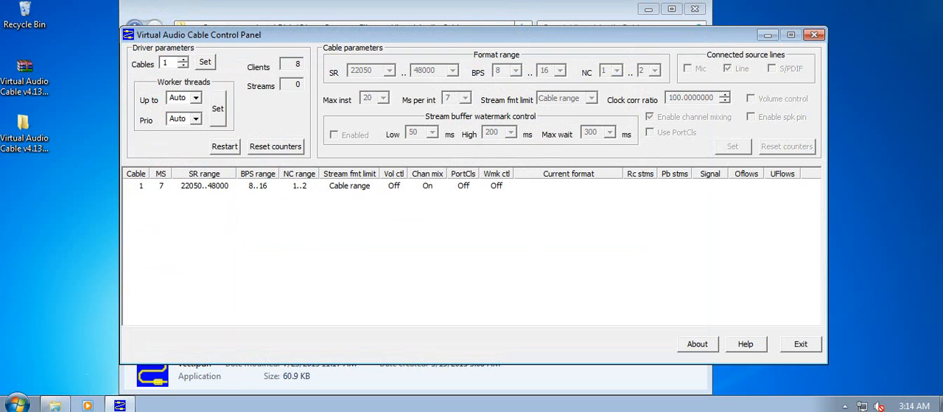
left_click(294, 186)
type("3")
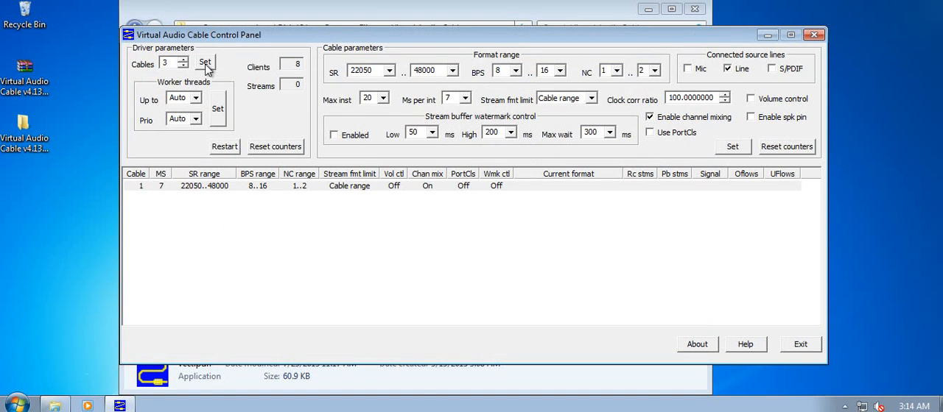
left_click(204, 61)
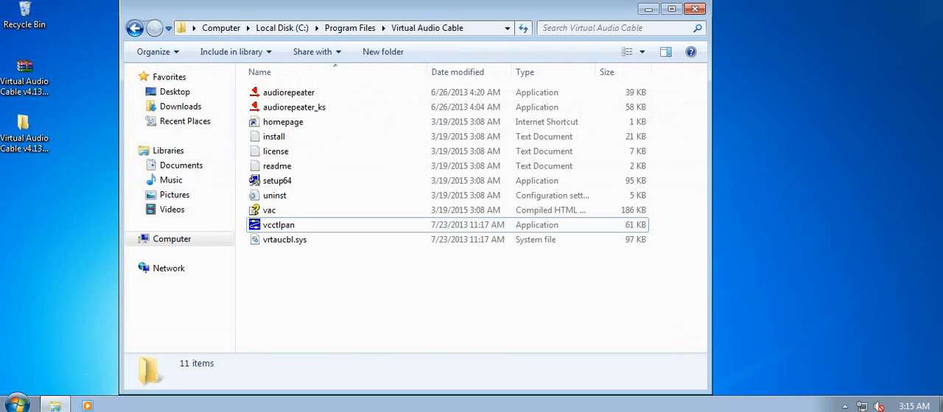
Launch the kernel-streaming Audio Repeater and move the repeater windows aside
left_click(279, 224)
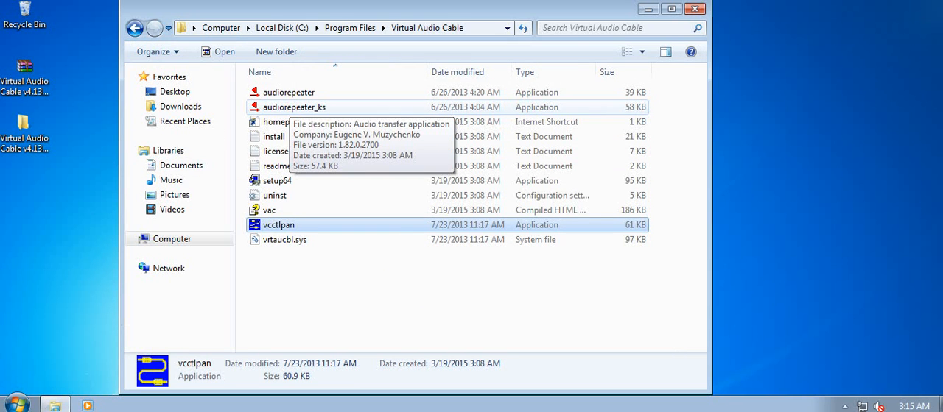
double_click(293, 107)
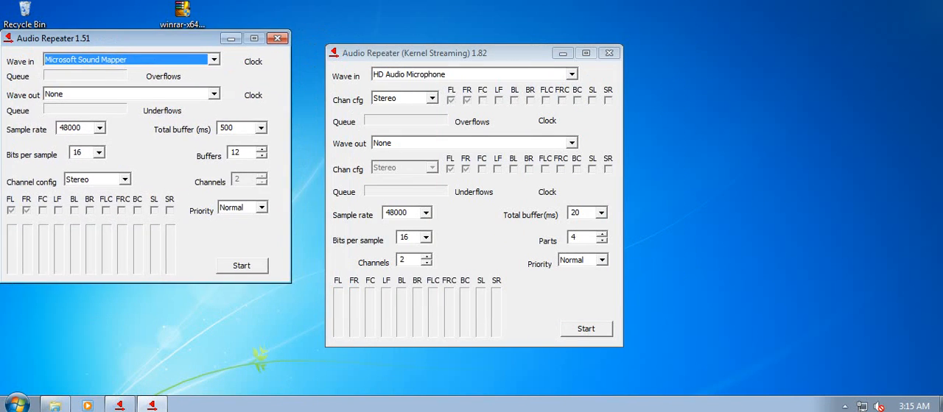
left_click_drag(132, 37, 143, 49)
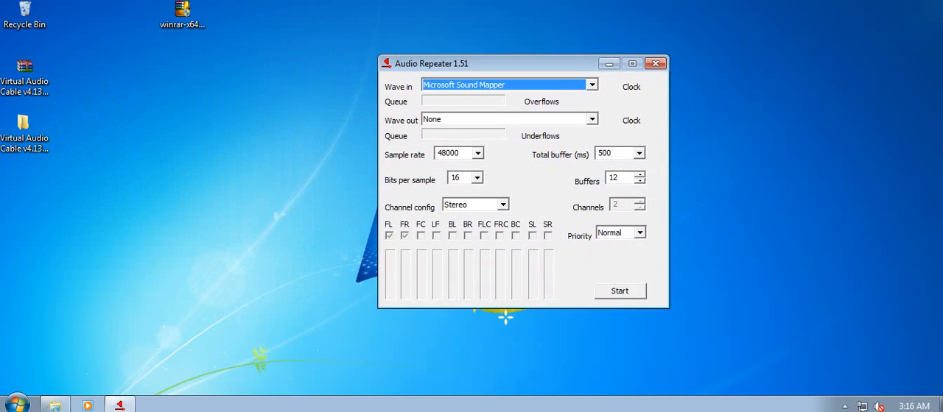
left_click_drag(523, 64, 508, 63)
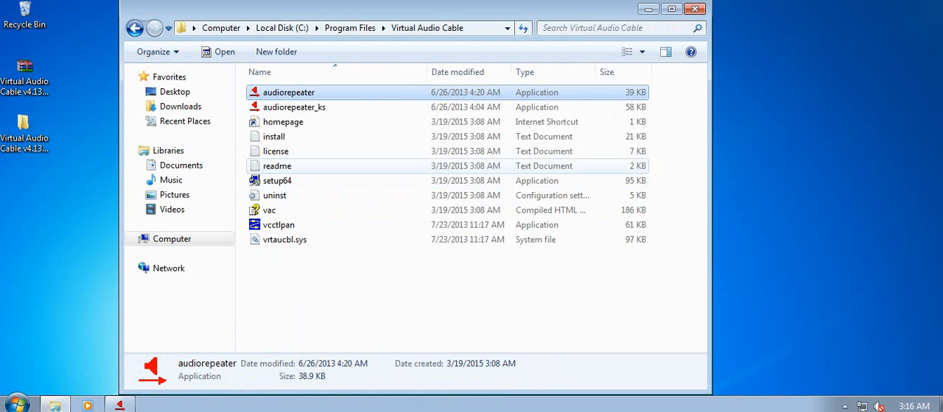
Launch a second repeater and start the first relaying the Logitech G930 microphone into Line 1
double_click(287, 92)
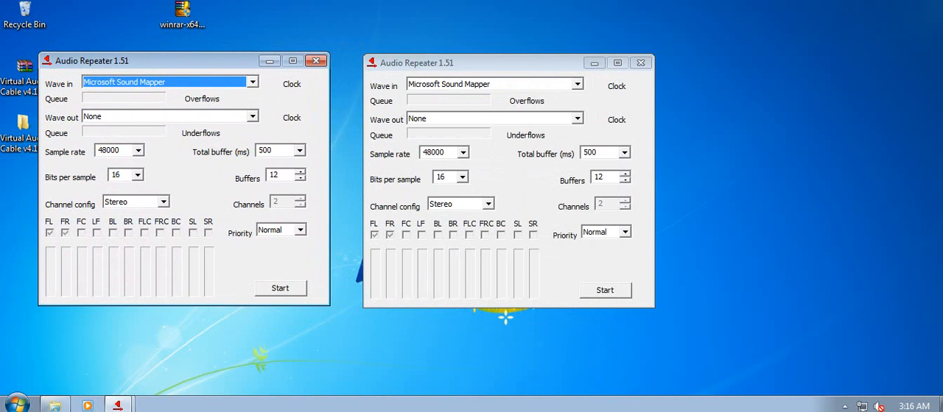
left_click(252, 82)
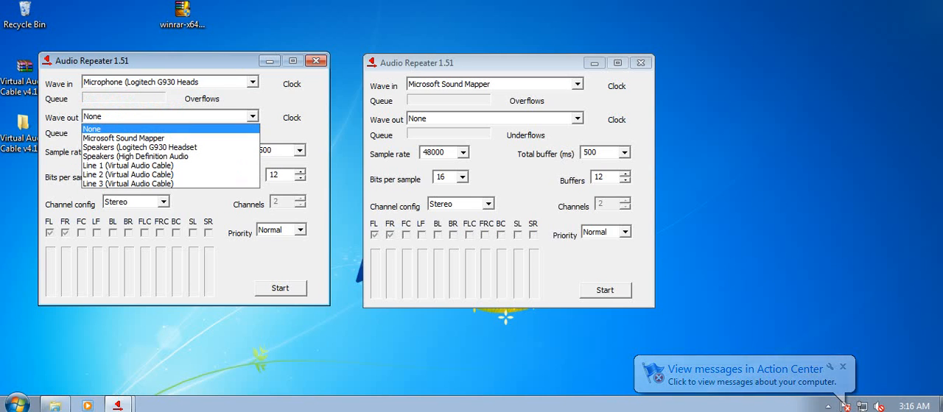
mouse_move(129, 165)
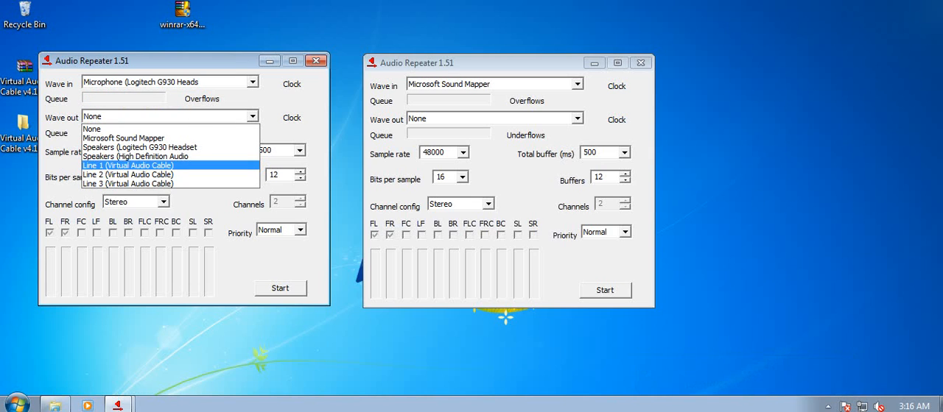
left_click(129, 165)
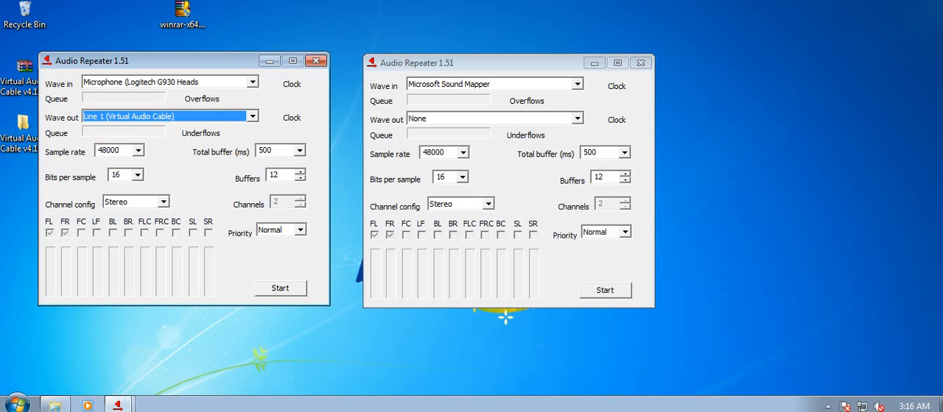
left_click(280, 288)
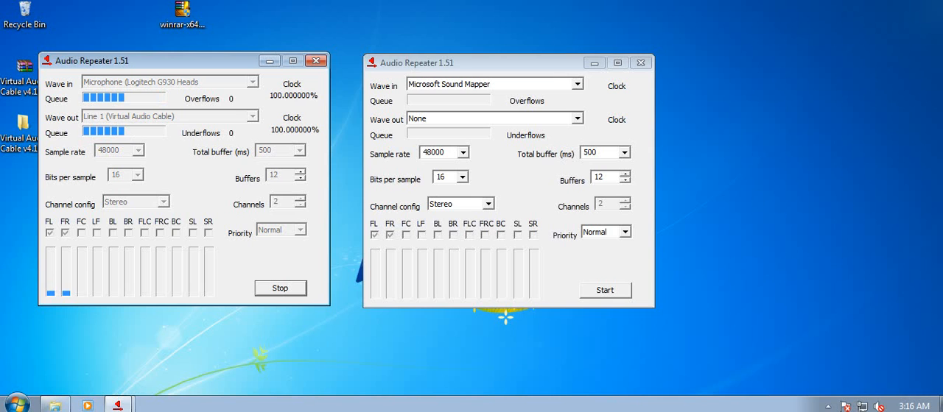
left_click(577, 83)
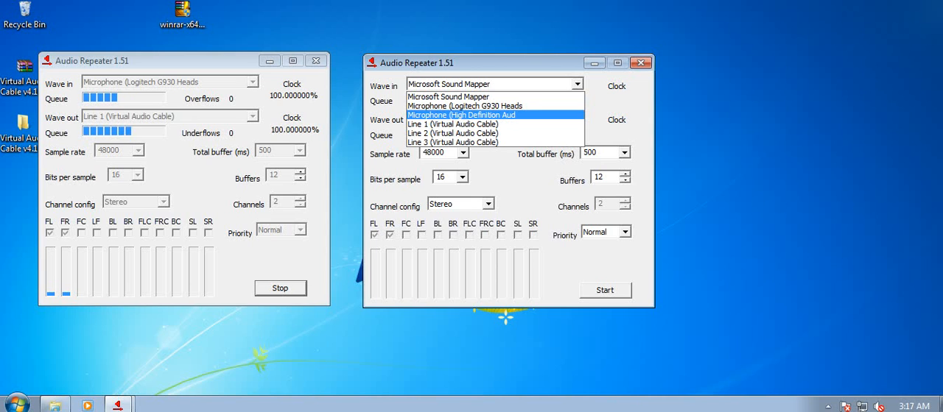
Set the second repeater's Wave in to Microphone (High Definition Audio)
left_click(461, 115)
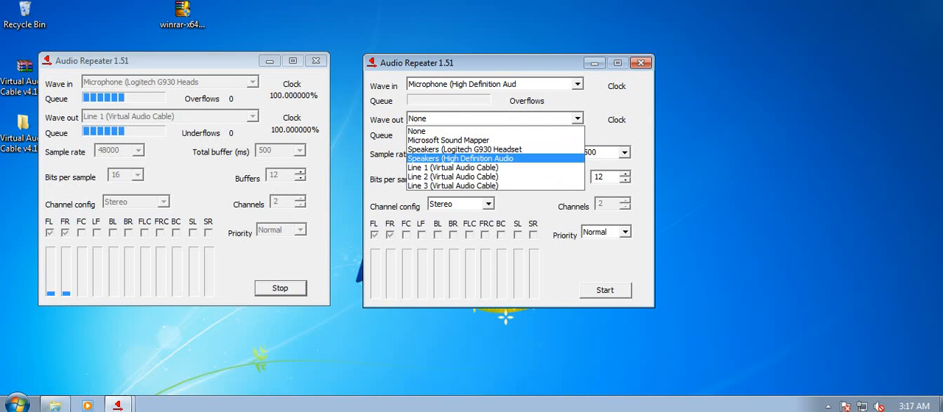
left_click(453, 167)
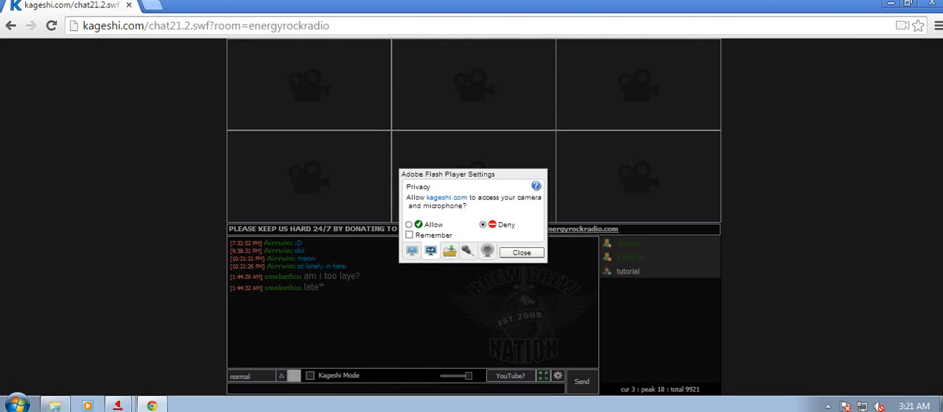
Pick Line 1 (Virtual Audio Cable) as the microphone in Kageshi's Flash Settings
left_click(430, 251)
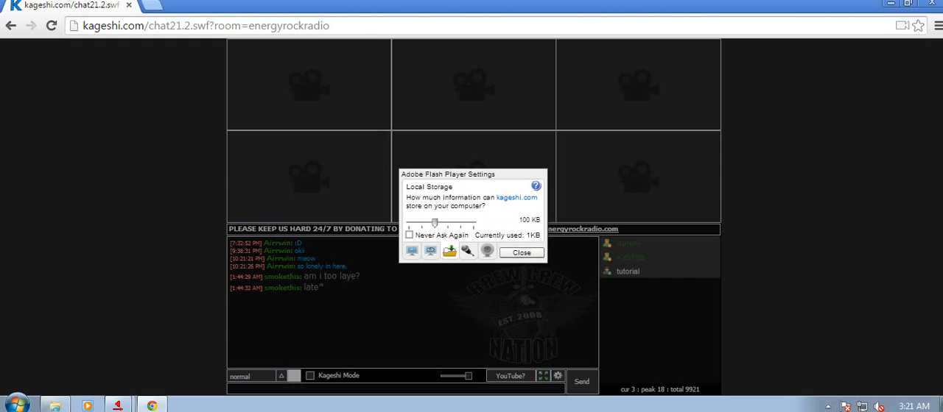
left_click(430, 251)
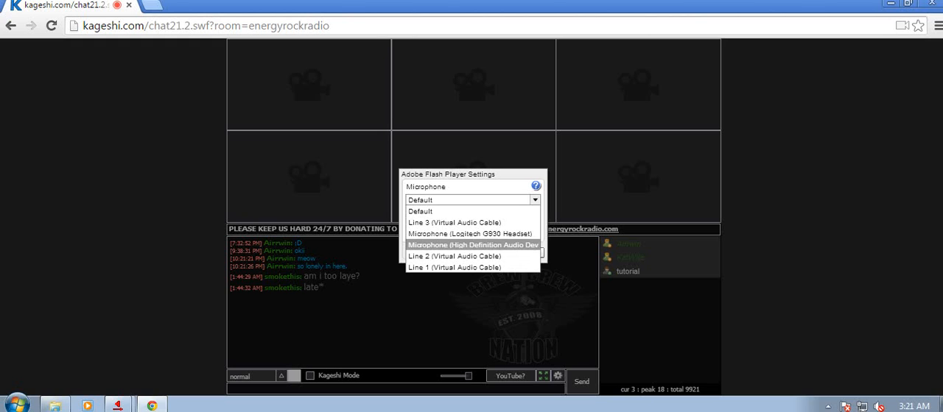
mouse_move(469, 234)
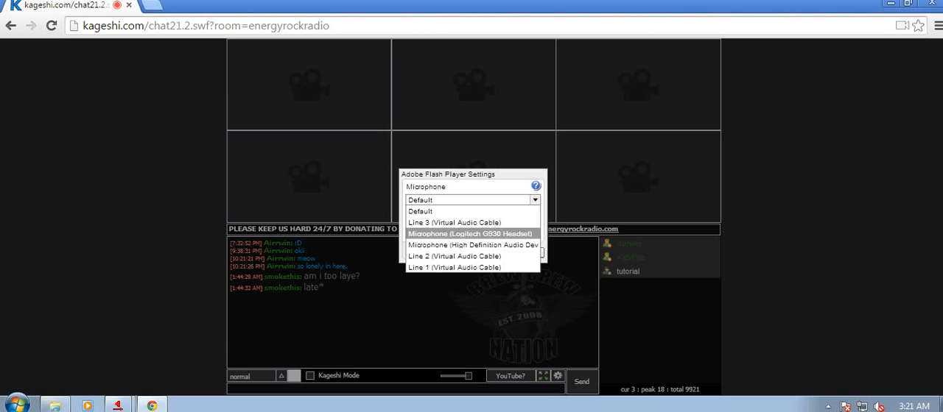
mouse_move(471, 245)
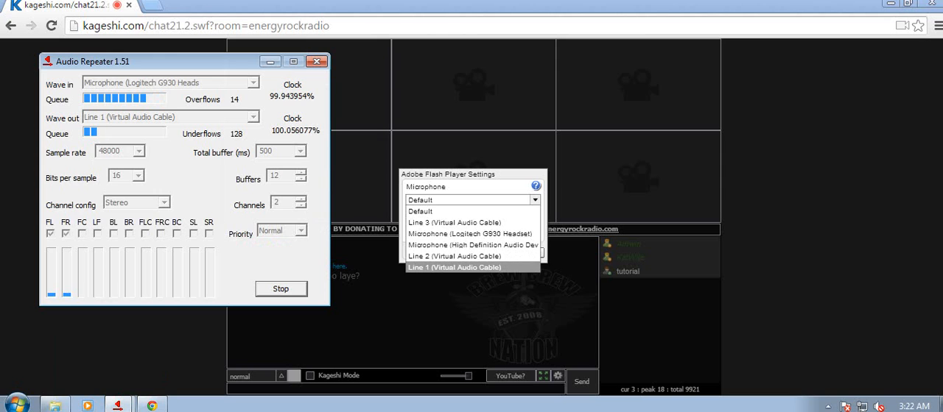
left_click(453, 267)
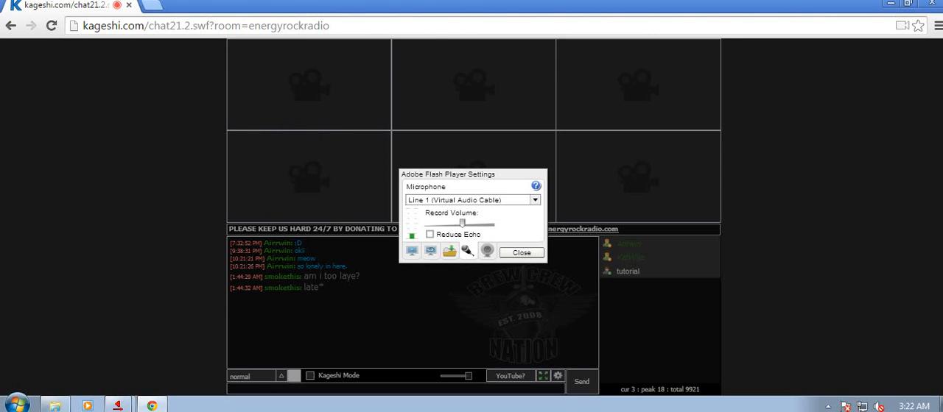
left_click(521, 252)
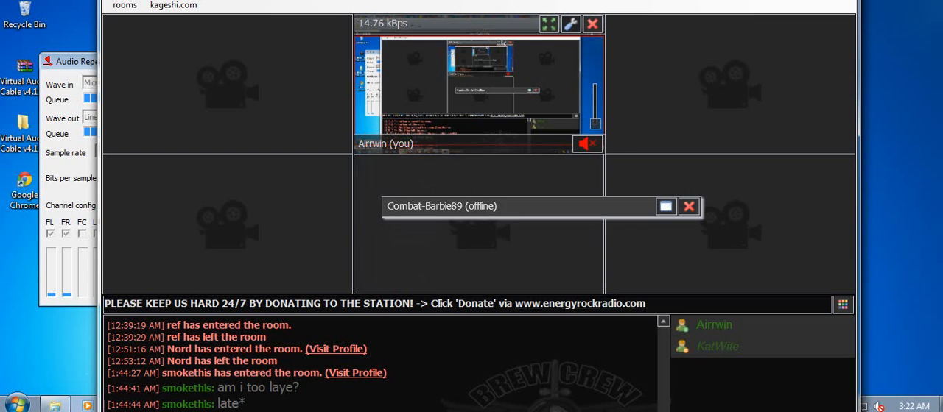
In Configure camera and microphone, set the audio source to Line 1 (Virtual Audio Cable)
left_click(570, 23)
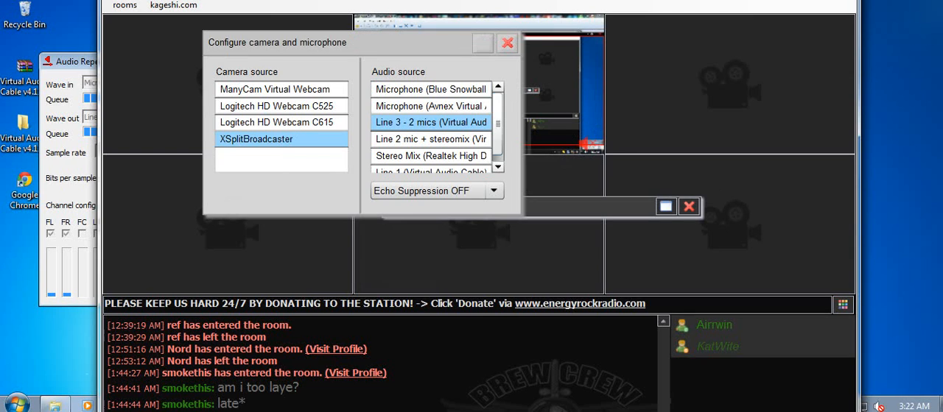
left_click(431, 156)
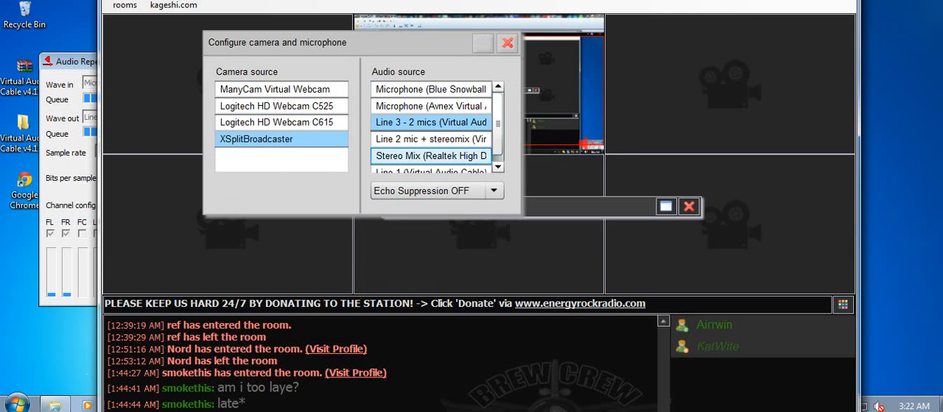
scroll("down", 3)
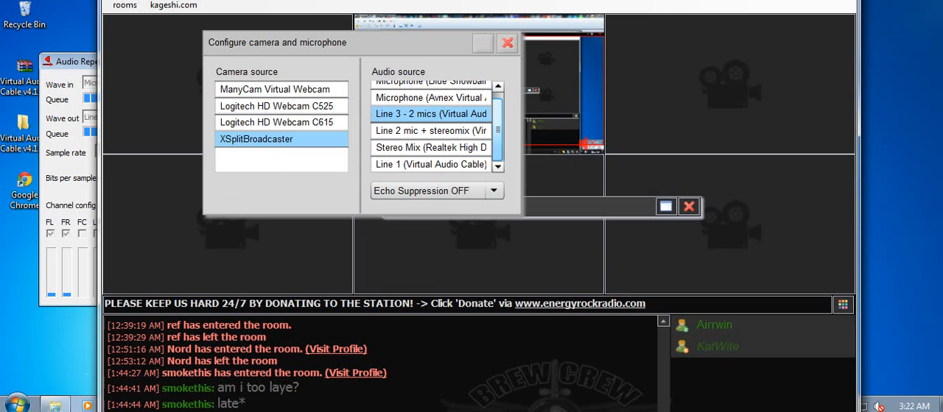
left_click(431, 164)
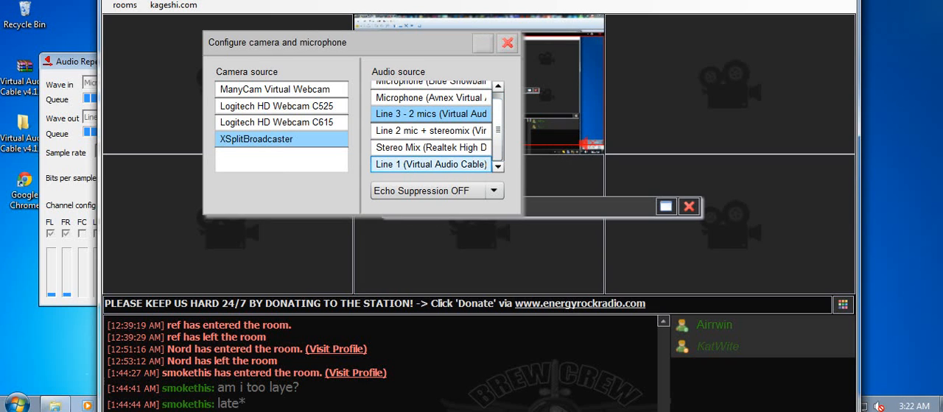
left_click(430, 165)
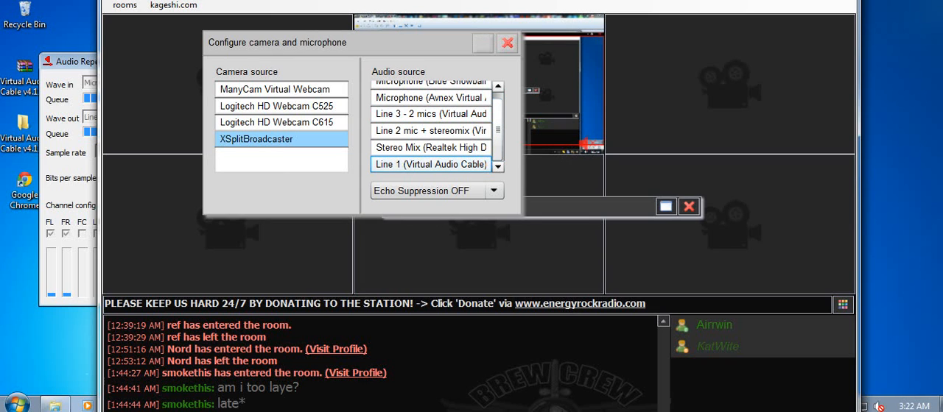
left_click(430, 165)
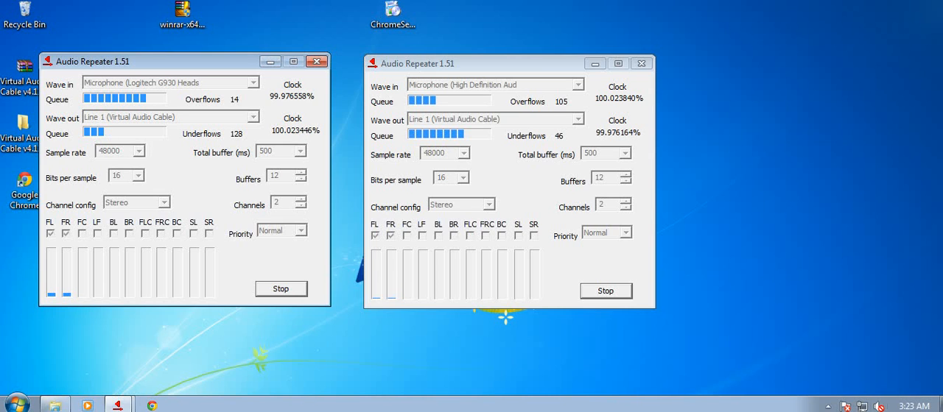
Open Line 1's Volume Mixer and adjust an Audio Repeater stream's volume slider
left_click(878, 406)
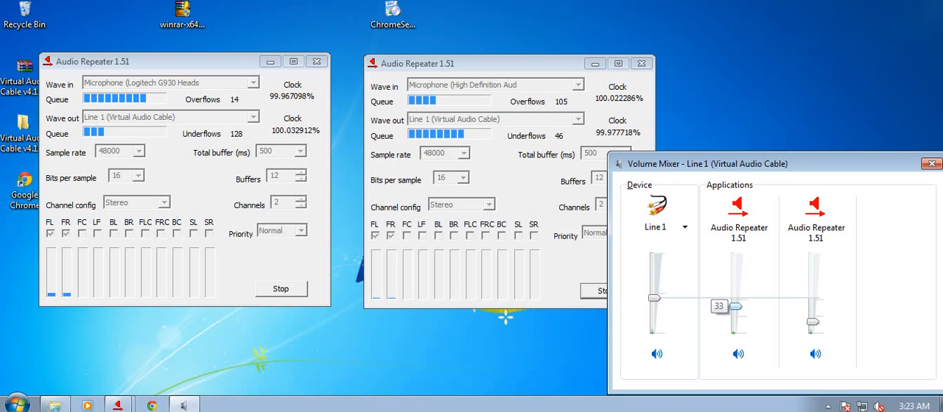
left_click_drag(737, 306, 737, 294)
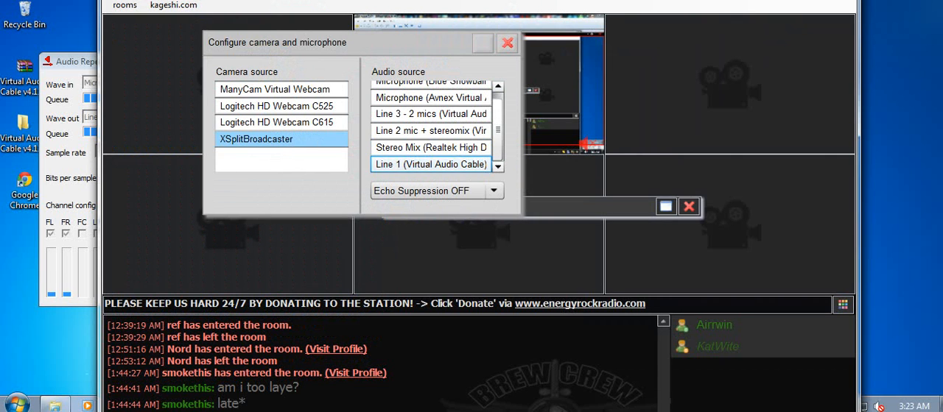
Close the camera and microphone dialog and start broadcasting the cam
left_click(506, 42)
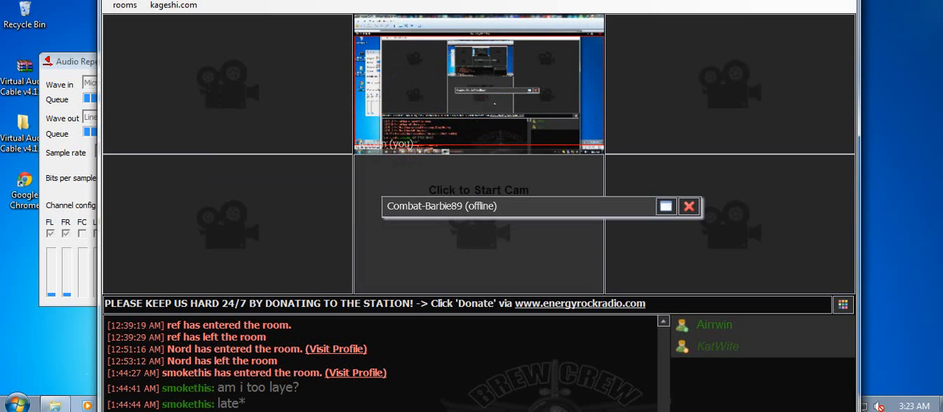
left_click(478, 190)
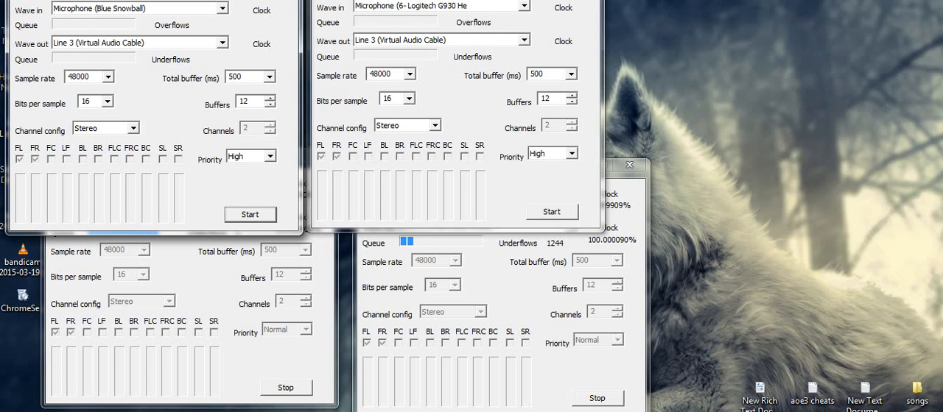
Send the Blue Snowball repeater's Wave out to Line 3 at High priority
left_click(223, 42)
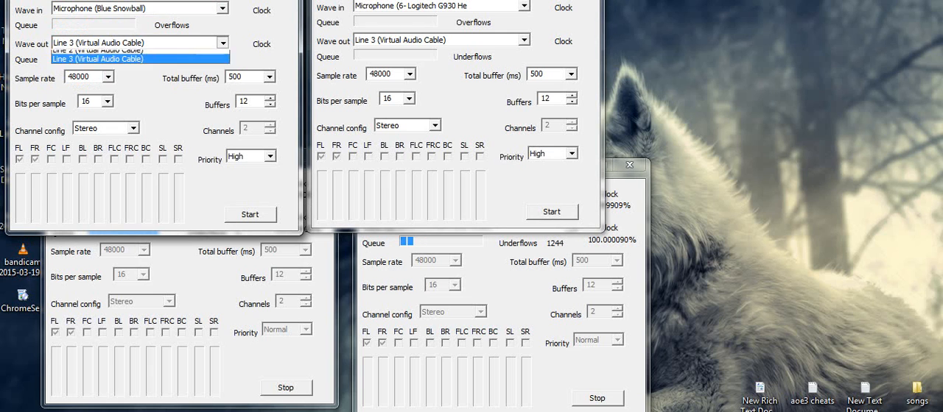
left_click(96, 58)
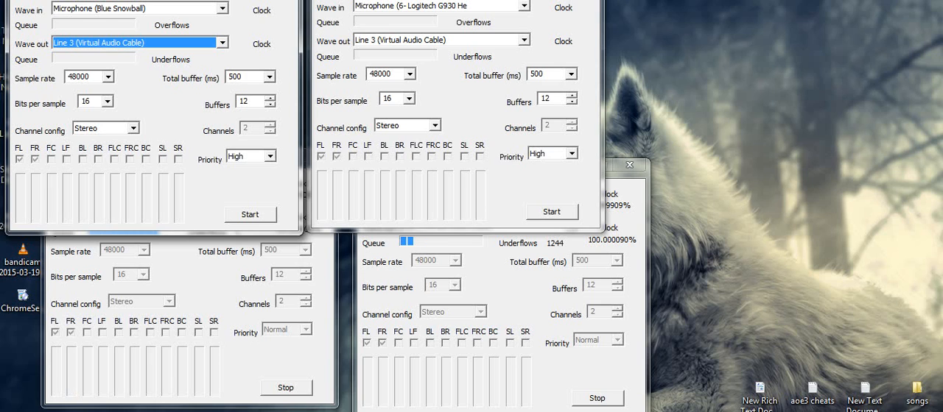
left_click(270, 156)
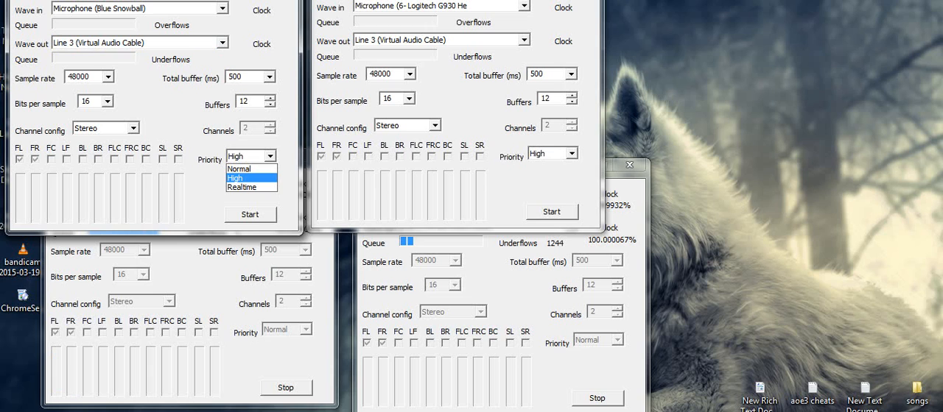
left_click(236, 177)
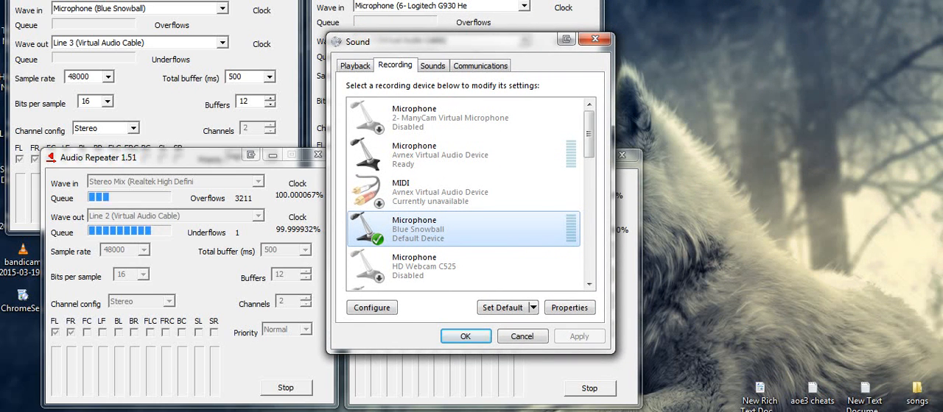
Rename the Line 1 recording device, first to 'asfsdf', then to 'line'
scroll("down", 3)
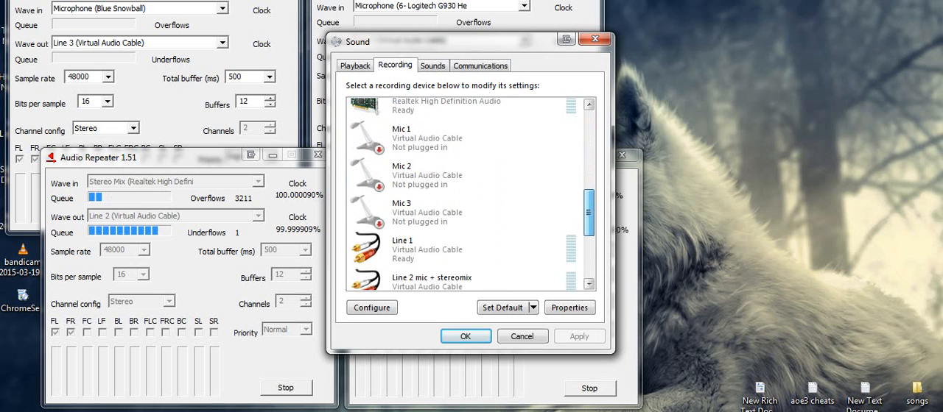
right_click(430, 184)
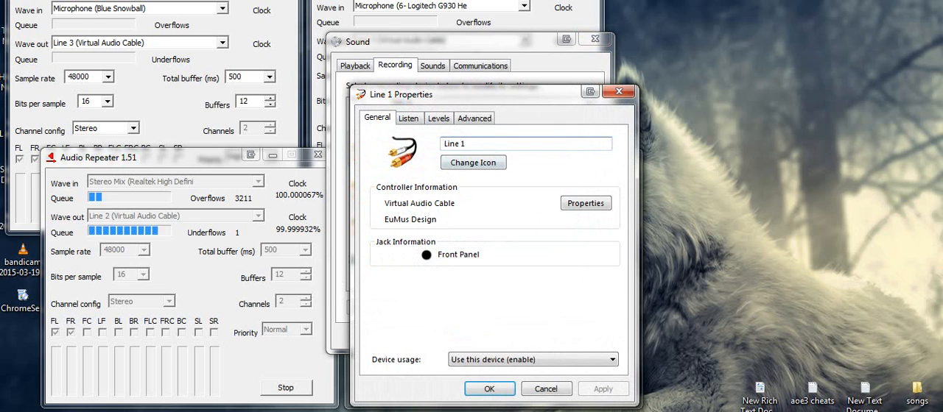
type("asfsdf")
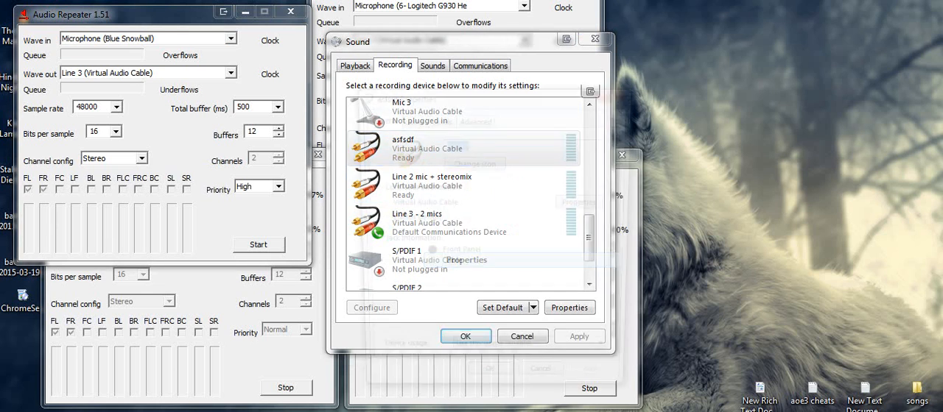
left_click(569, 307)
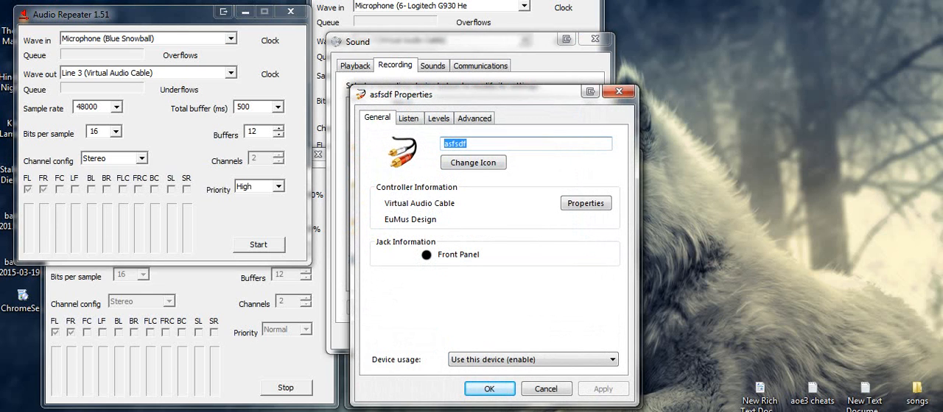
type("line")
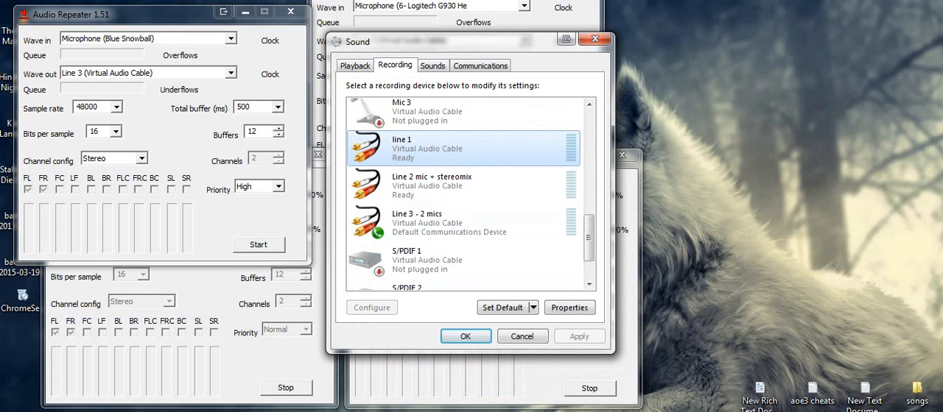
left_click(464, 336)
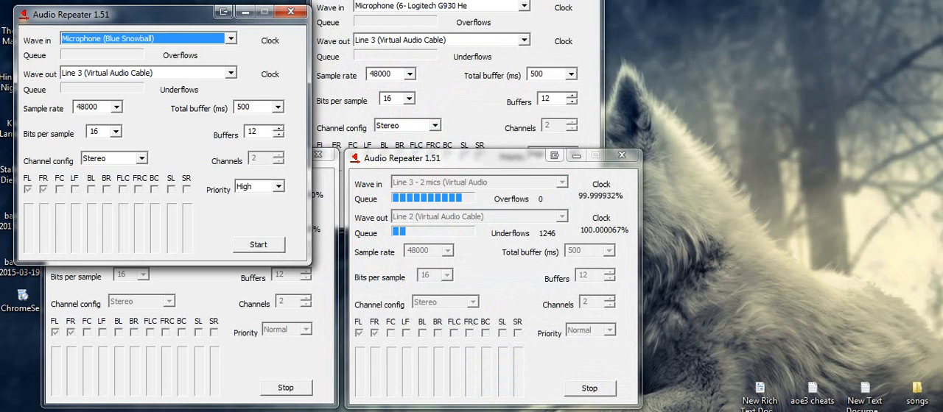